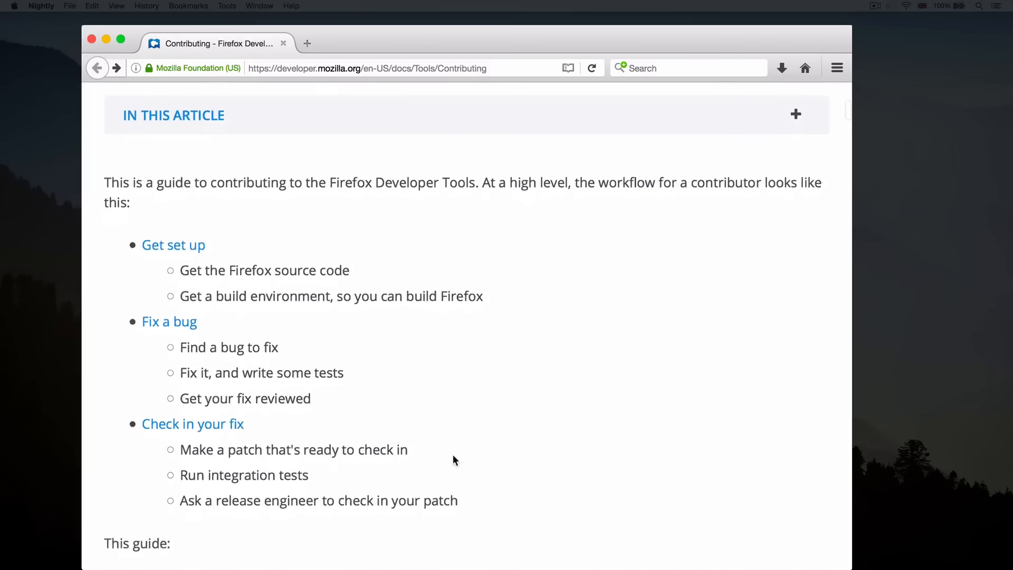
- Jump to the Getting set up section of the DevTools Contributing guide and read through it
scroll(down, 3)
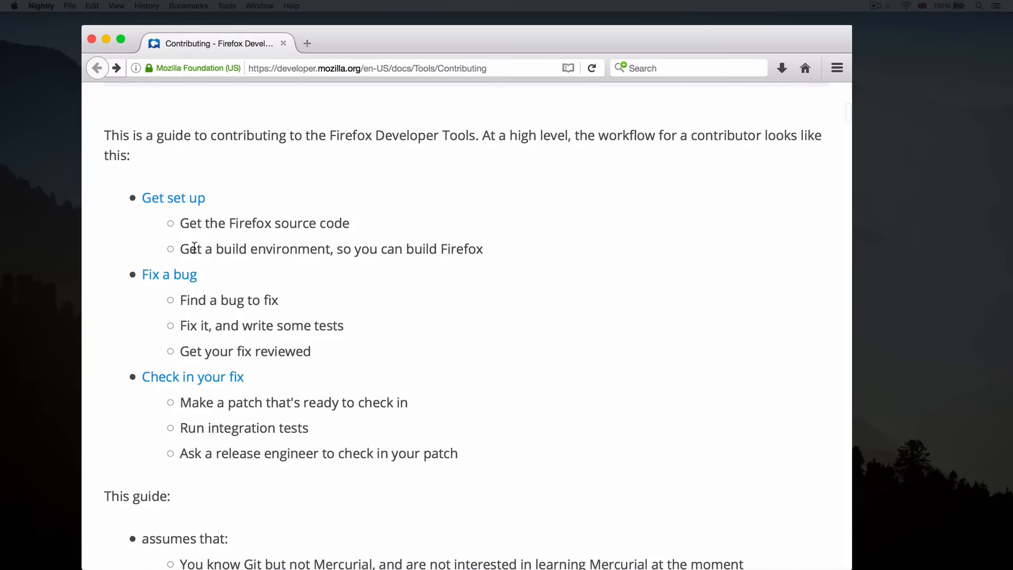
click(173, 199)
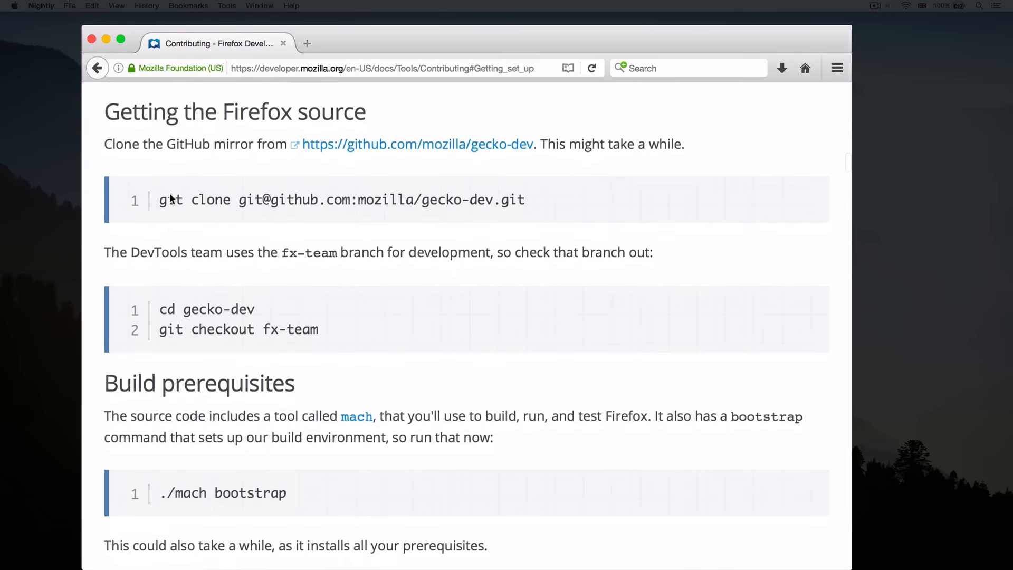
scroll(down, 3)
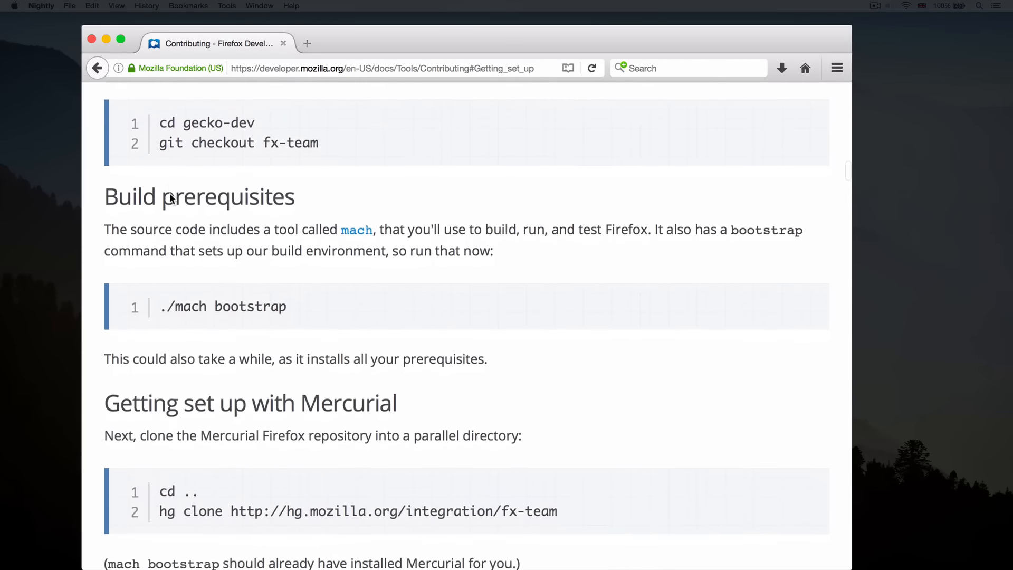
scroll(down, 3)
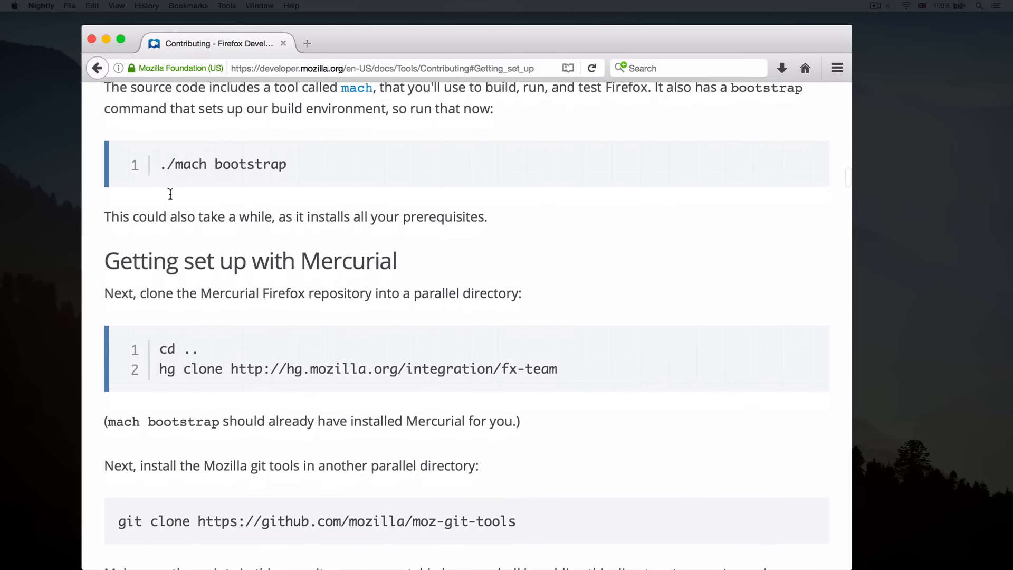
scroll(down, 3)
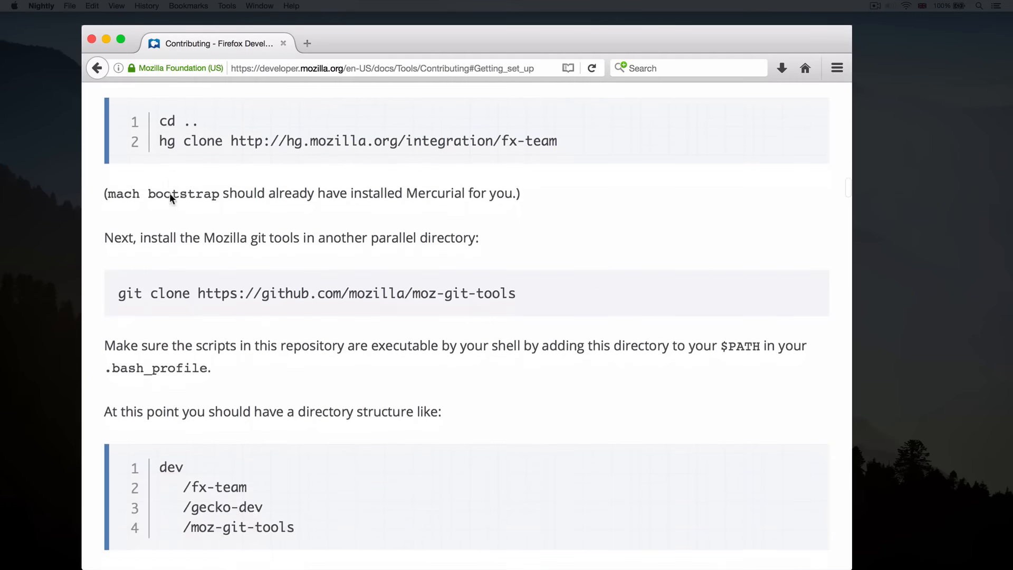
scroll(down, 3)
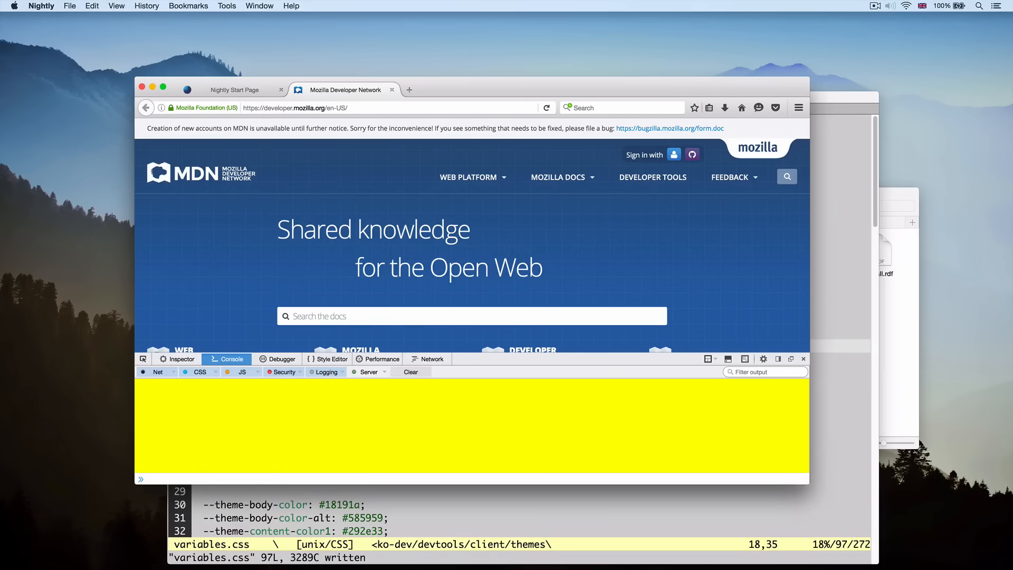
text(console.)
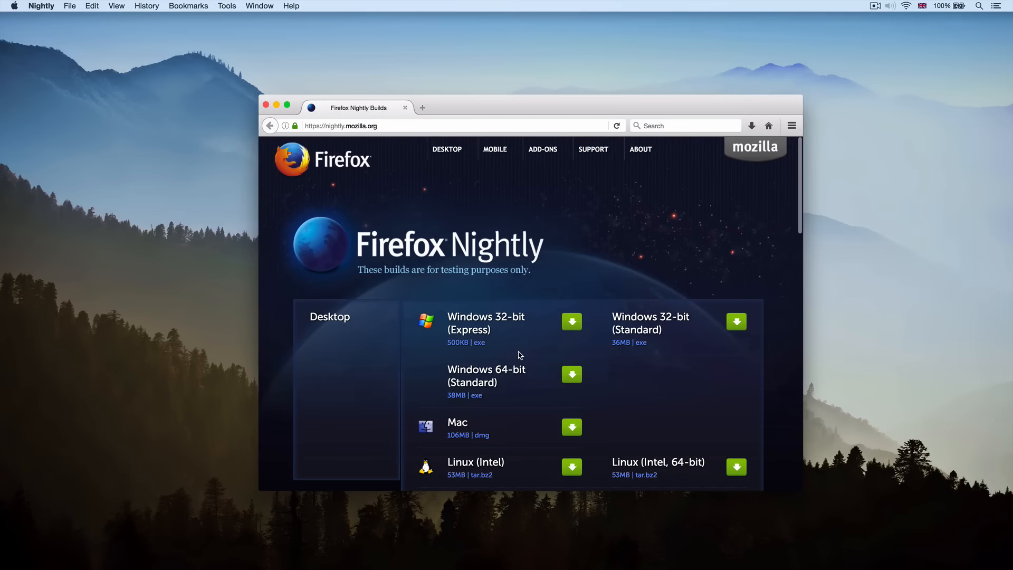
- Download the Mac Nightly build firefox-47.0a1.en-US.mac.dmg, choosing Save File
scroll(down, 3)
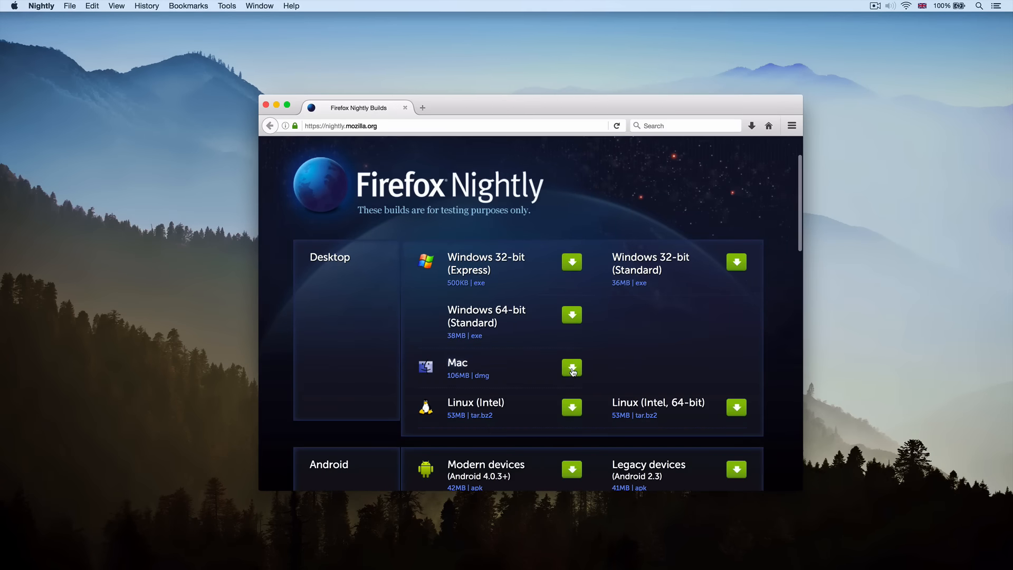
mouse_move(572, 369)
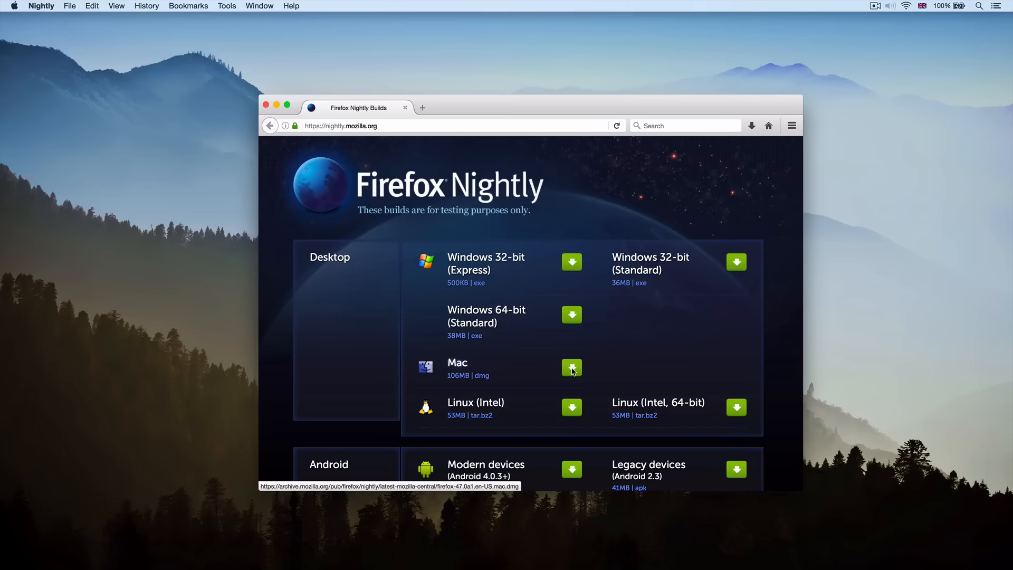
click(570, 367)
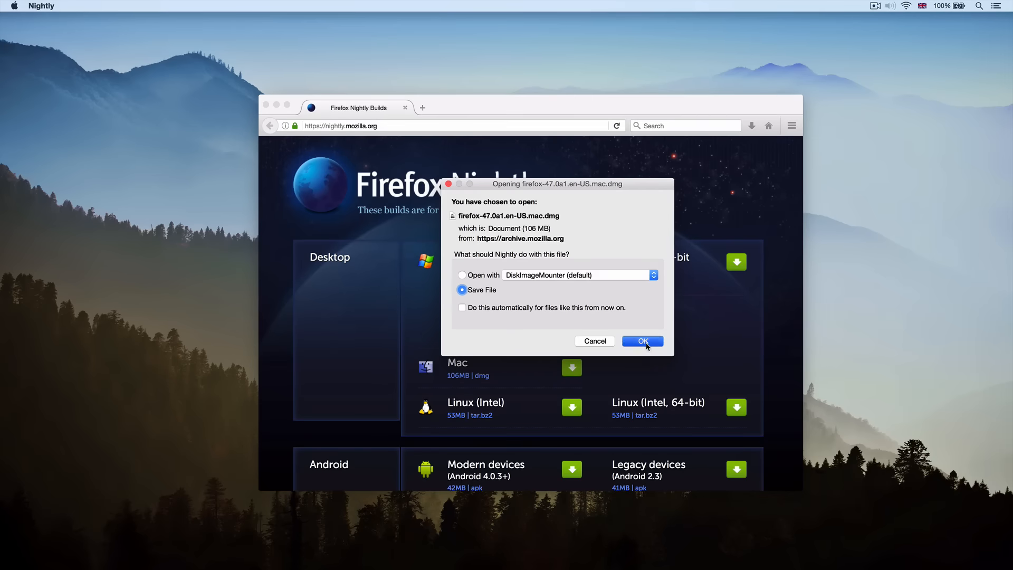
click(642, 340)
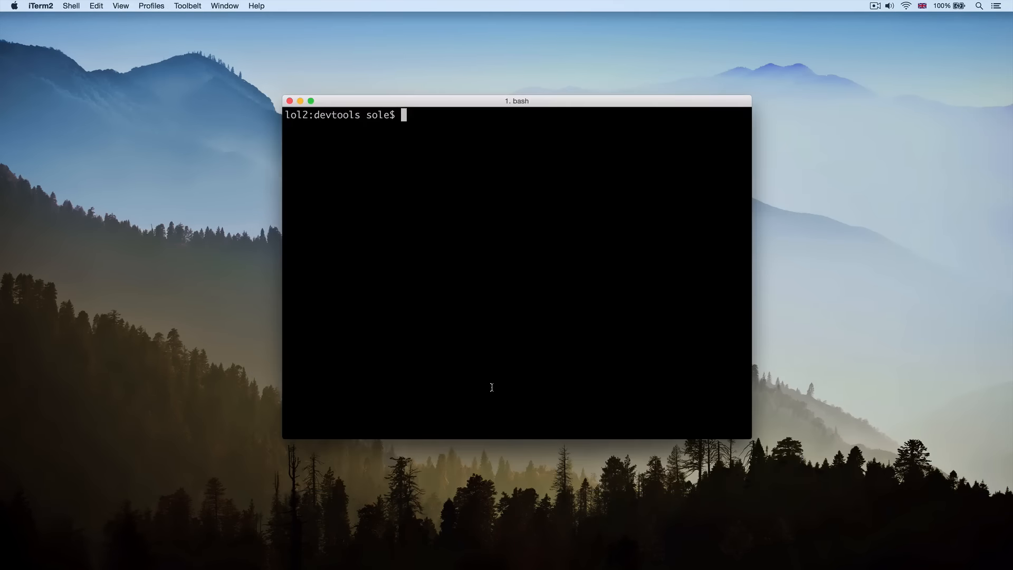
- Launch ./FirefoxNightly.app/Contents/MacOS/firefox with -P -no-remote to get the profile chooser
text(./FirefoxNightly.app/)
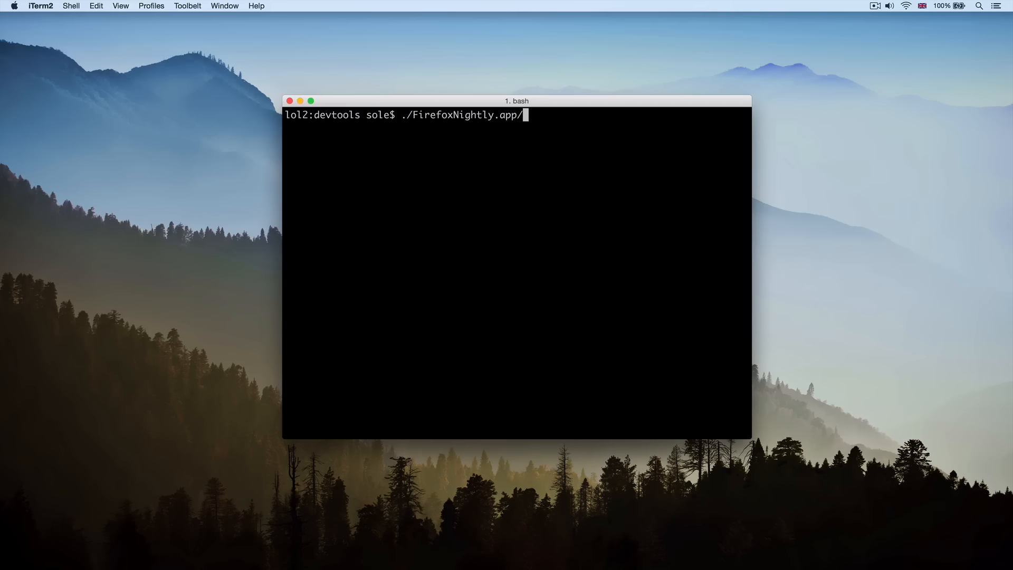
key(Tab)
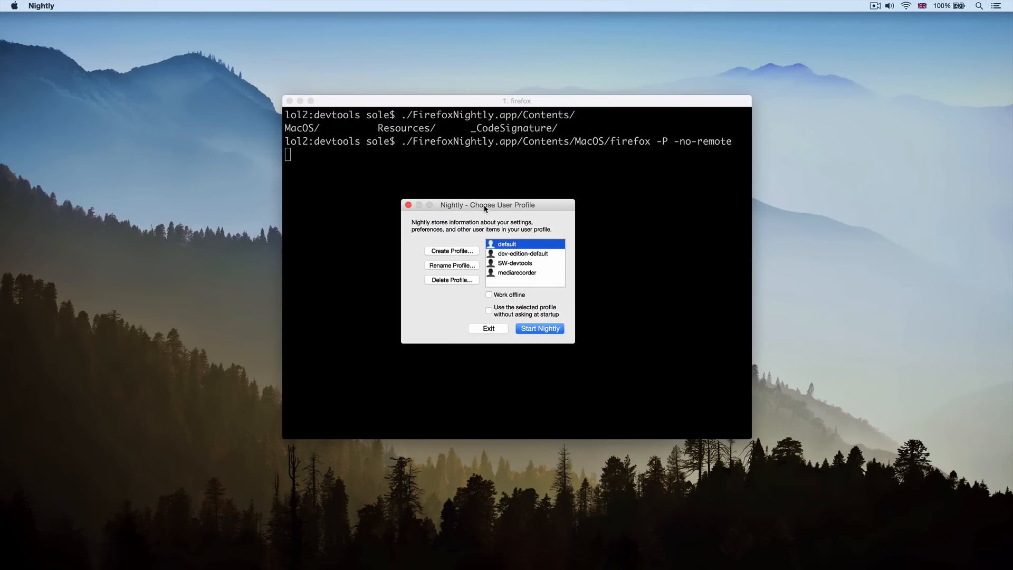
- Create a new Nightly user profile named devtools-reload through the Create Profile wizard
click(452, 251)
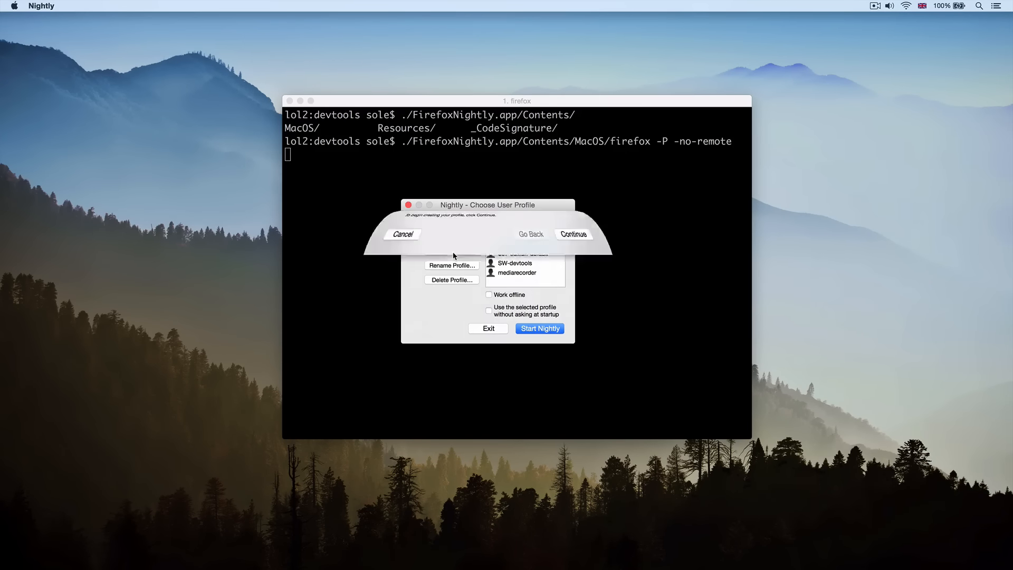
click(572, 234)
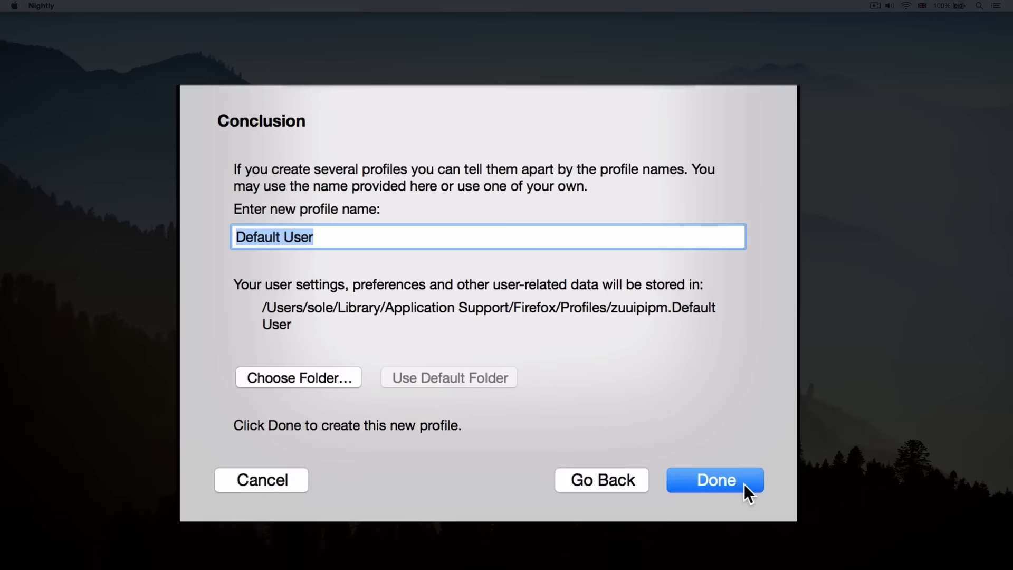
text(devtools-reload)
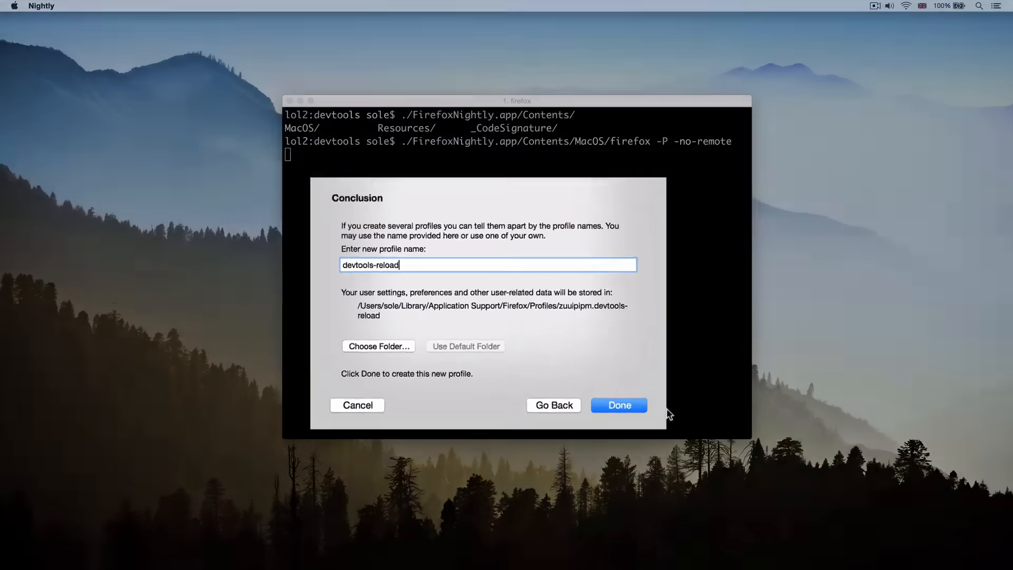
click(618, 405)
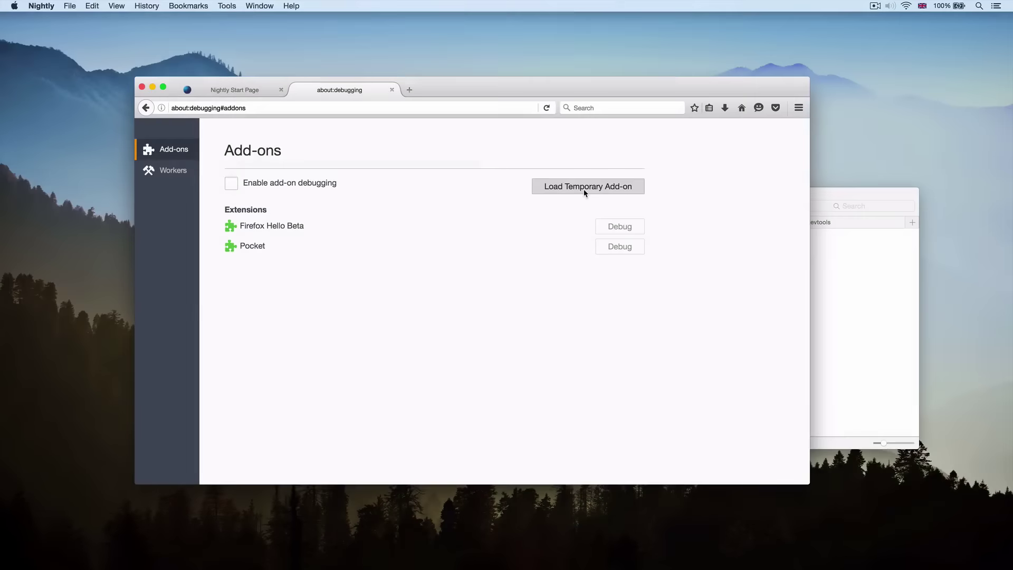
- Load gecko-dev/devtools/install.rdf as a temporary add-on from about:debugging
click(588, 186)
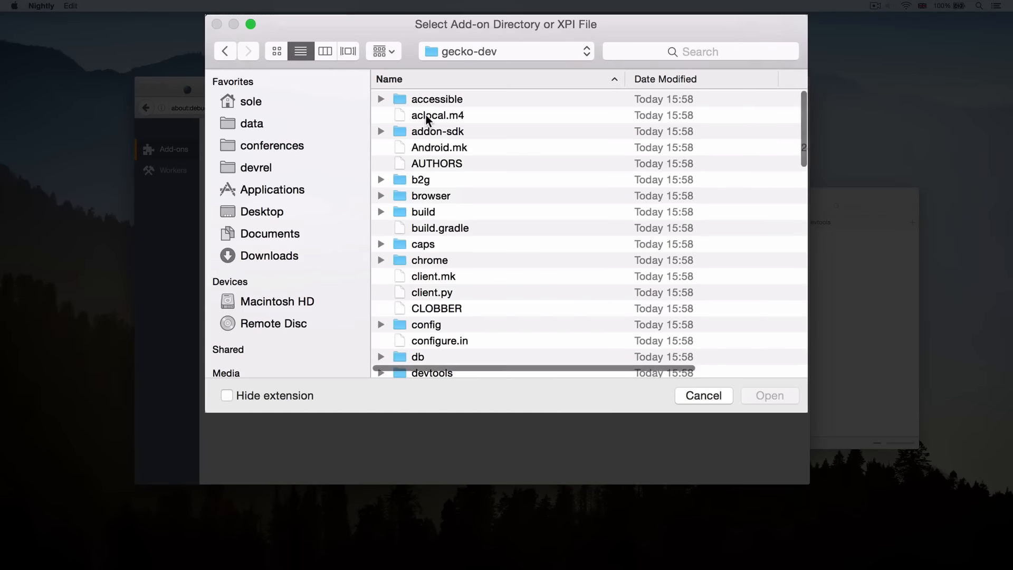
scroll(down, 3)
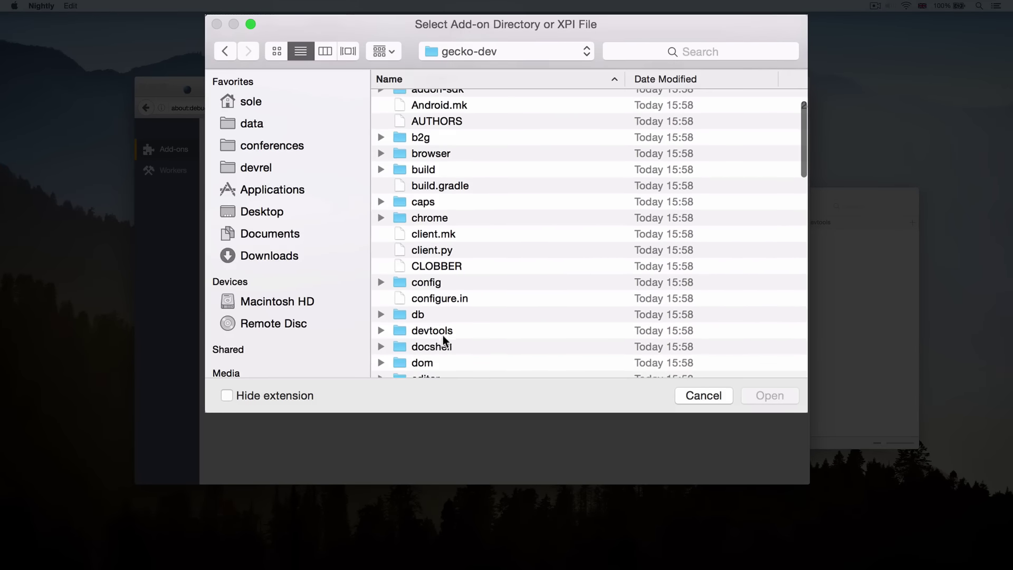
double_click(431, 330)
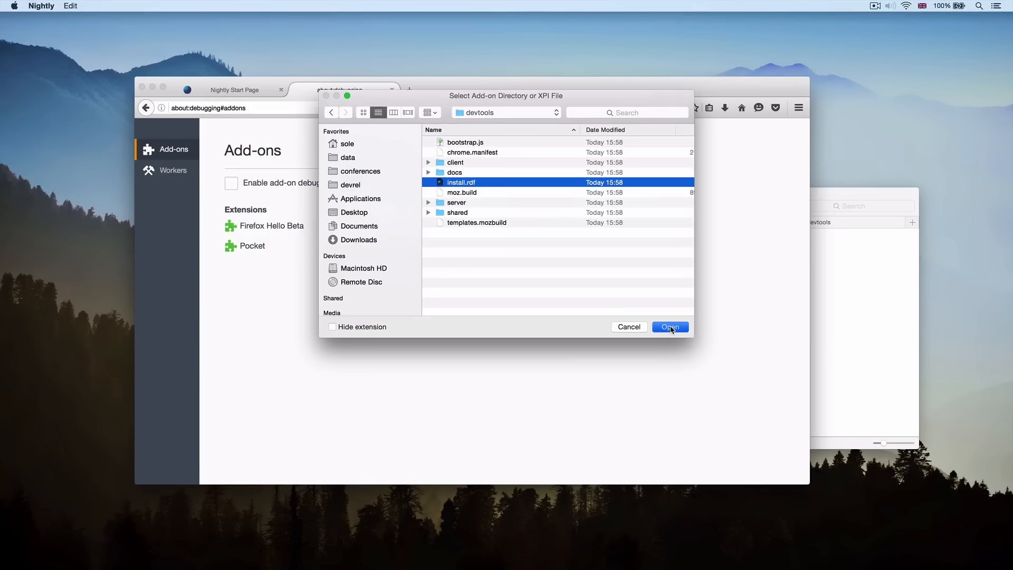
click(669, 327)
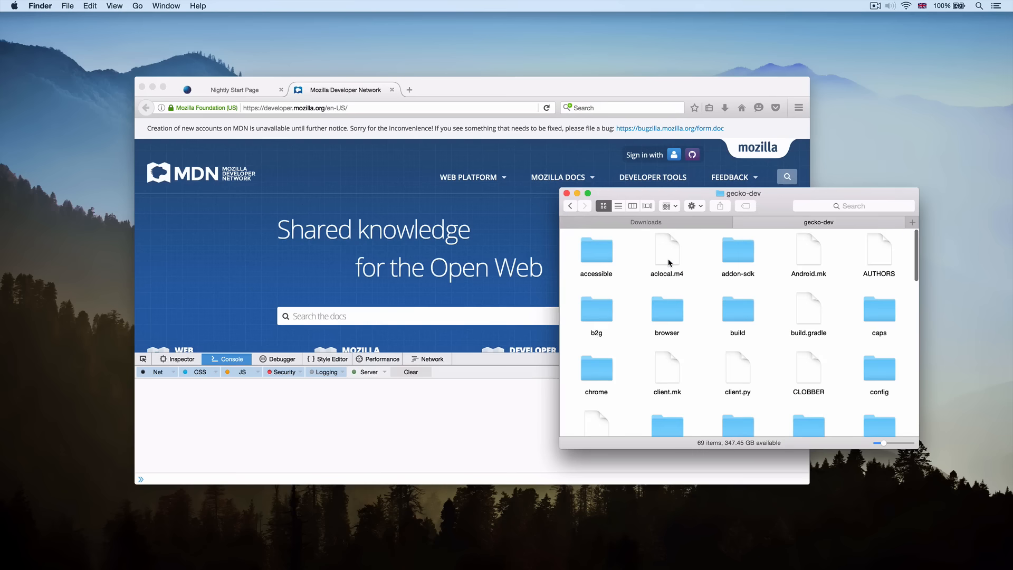
- Open the devtools folder inside the gecko-dev Finder window
click(737, 363)
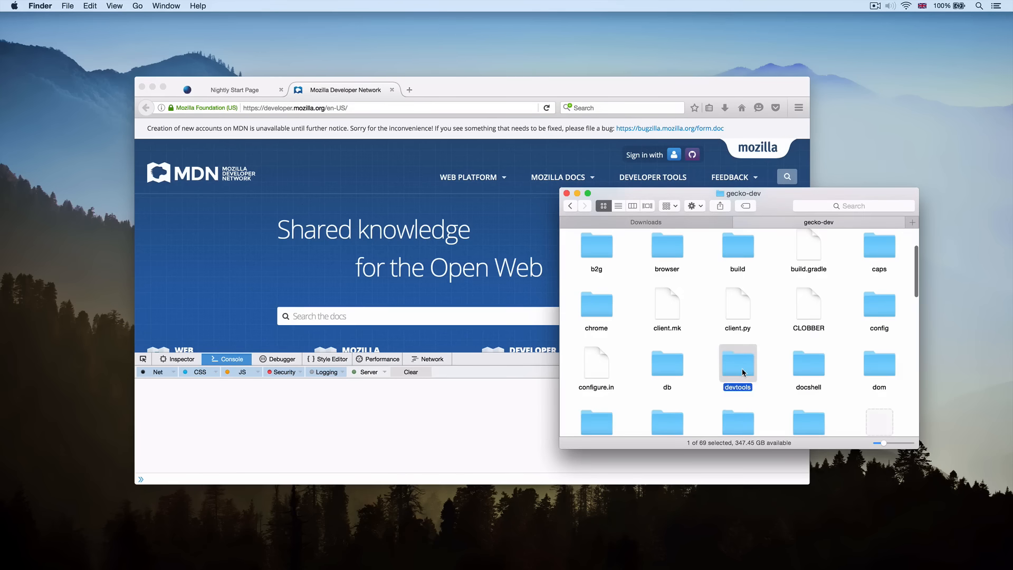
double_click(737, 361)
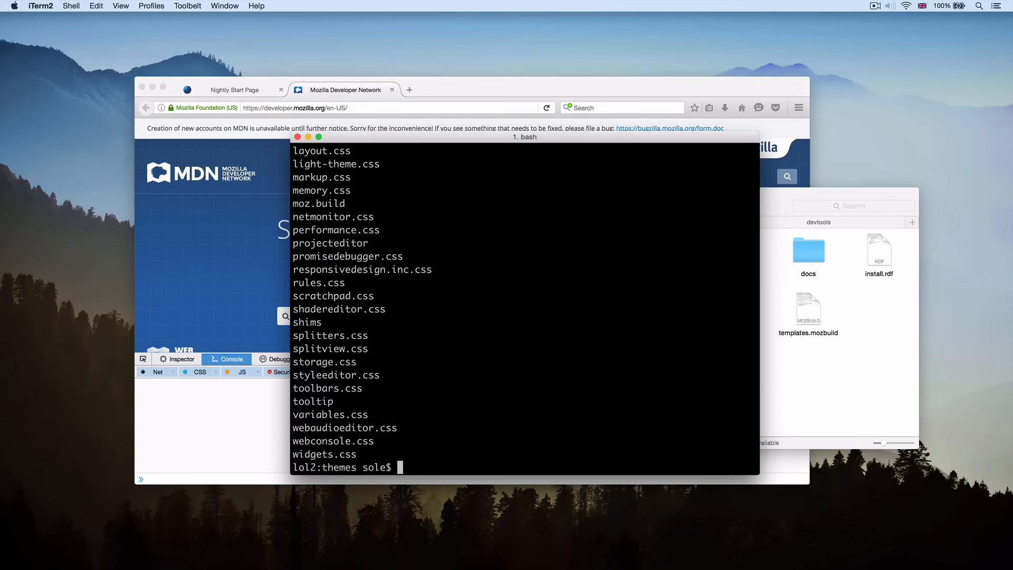
- Open light-theme.css from the themes directory in MacVim (mvim)
text(mvim li)
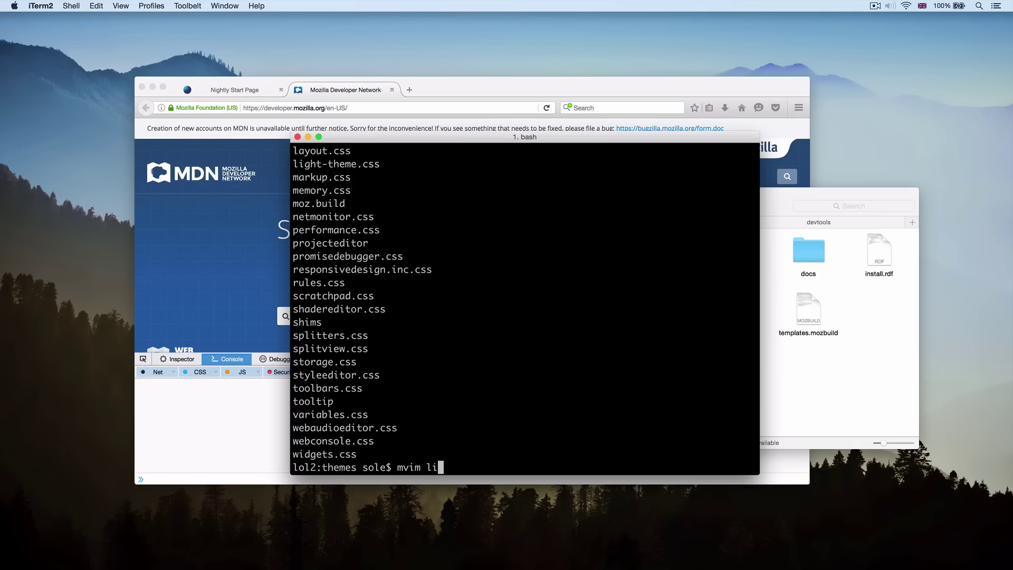
key(Return)
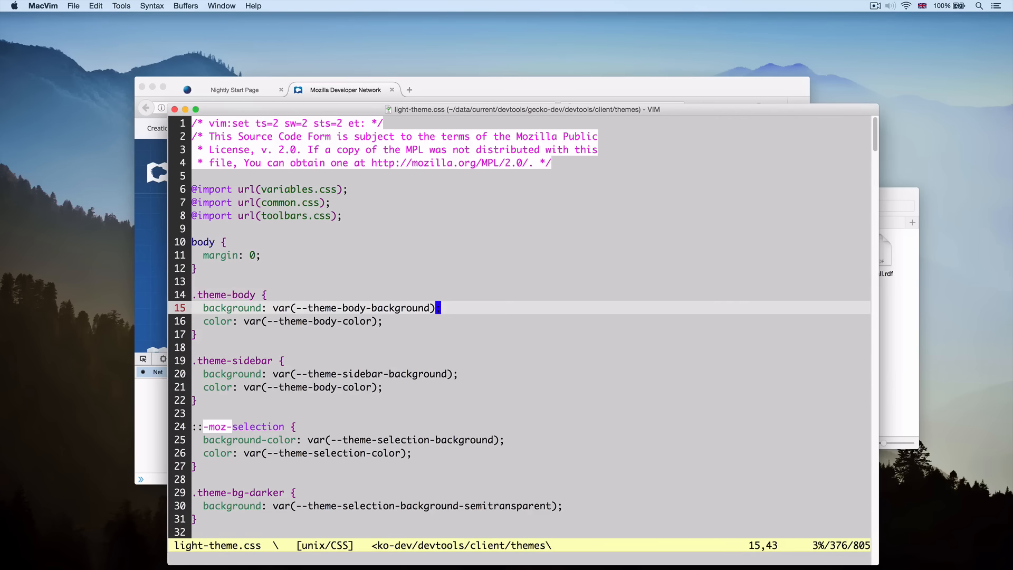
- In variables.css change the light theme body background from #fcfcfc to #ffff00 and save
text(:tabe va)
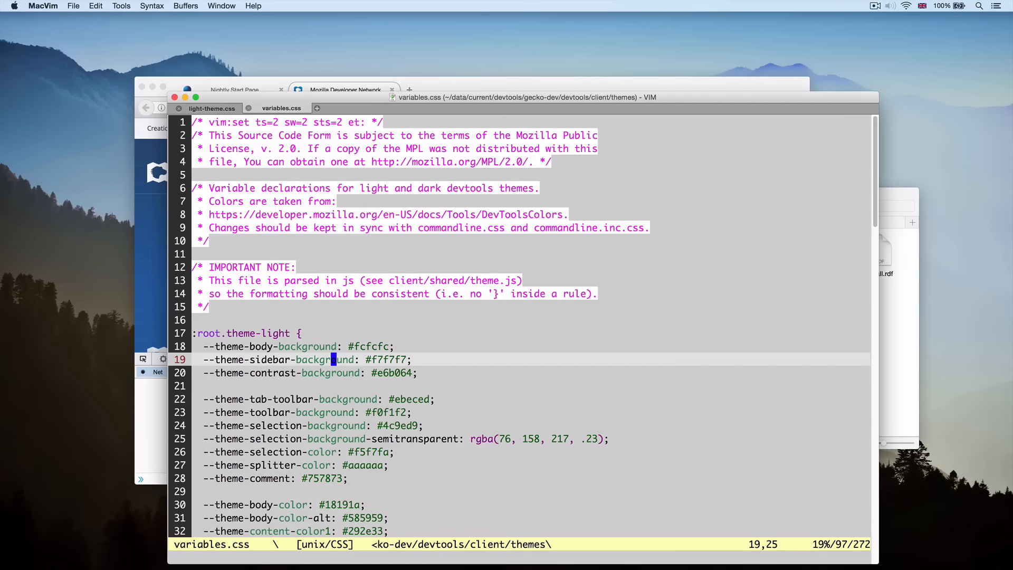
key(i)
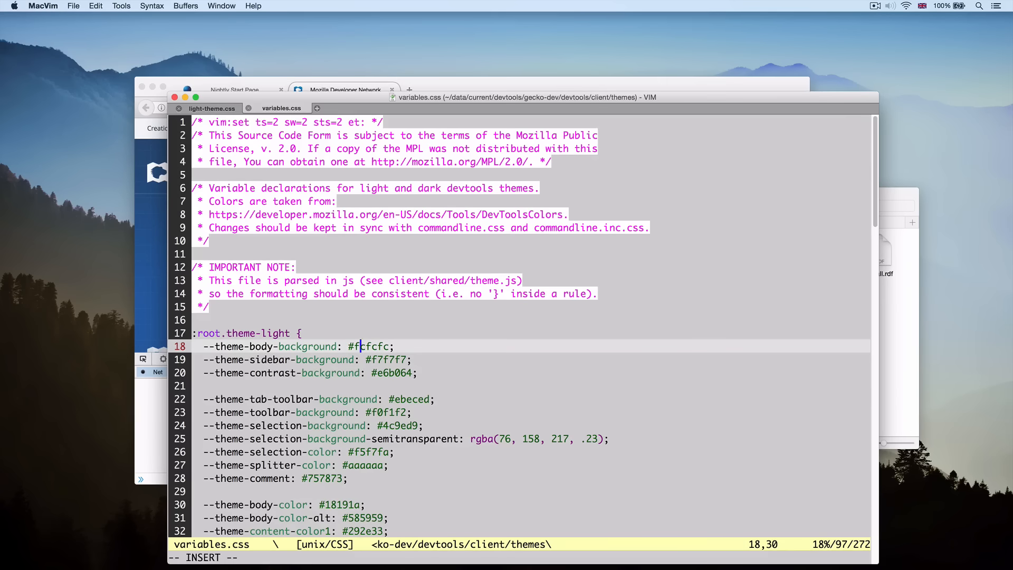
text(f)
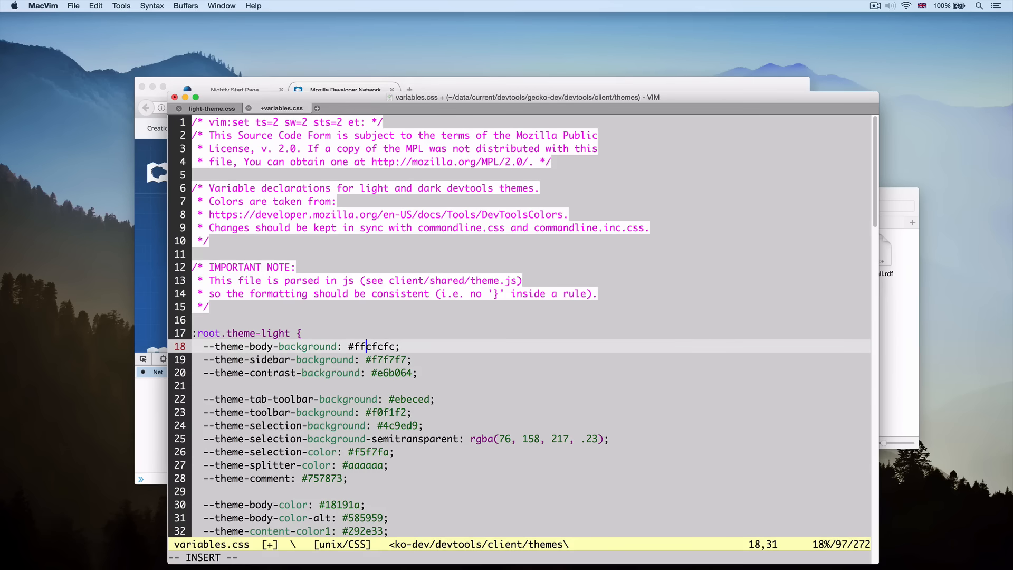
text(ff00)
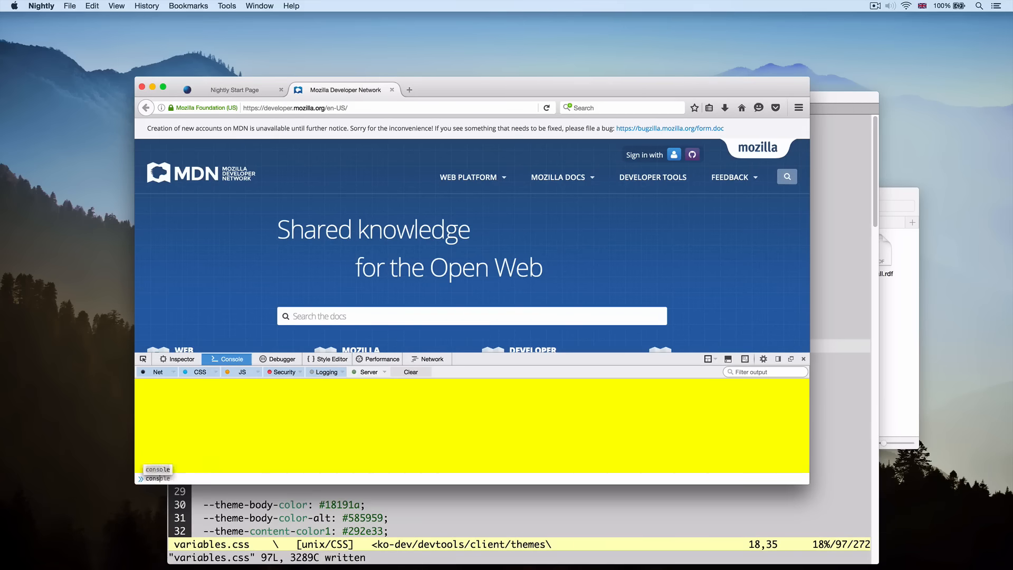
- Enter console.log('YAY YELLOW'); into the yellow DevTools console input line
text(console.log('YAY YELLOW');)
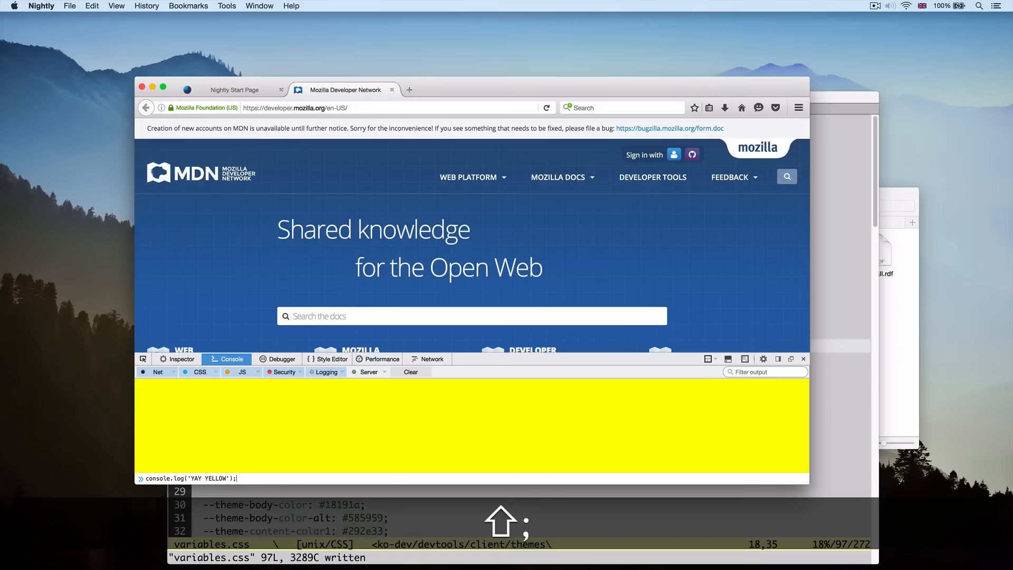